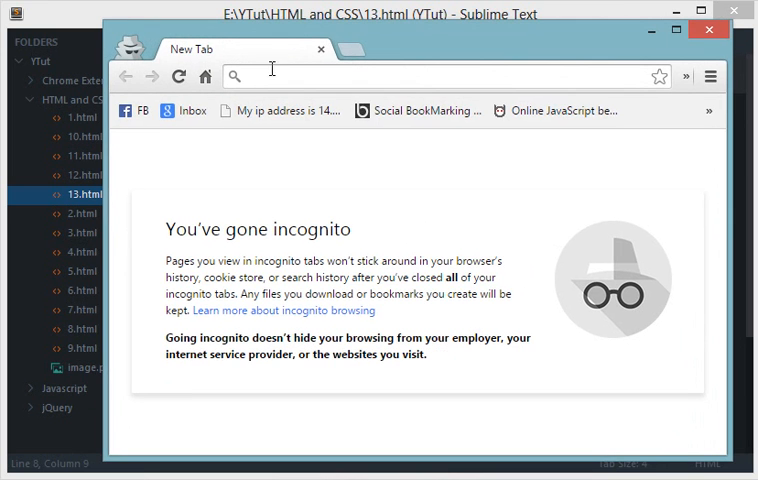
pyautogui.write('www.facebook.com')
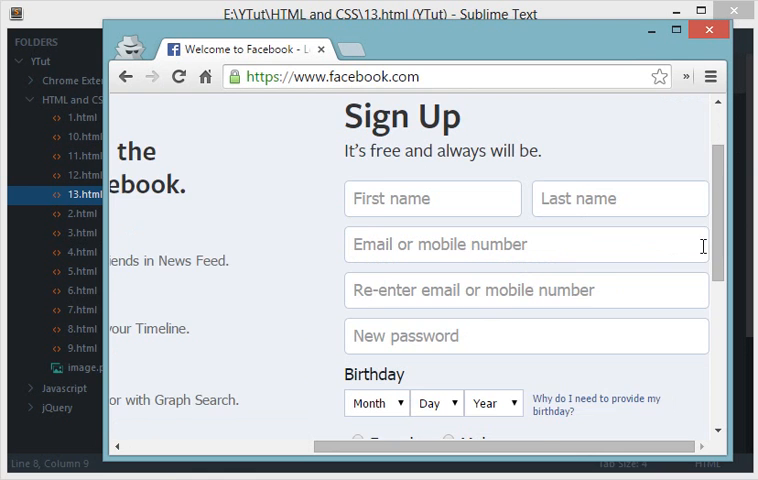
# Scroll down to reveal the birthday, gender fields and Sign Up button
pyautogui.scroll(-3)
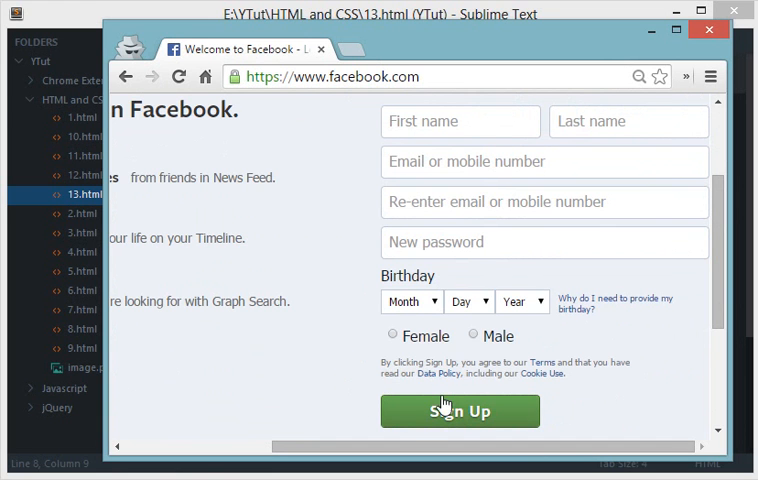
pyautogui.moveTo(620, 270)
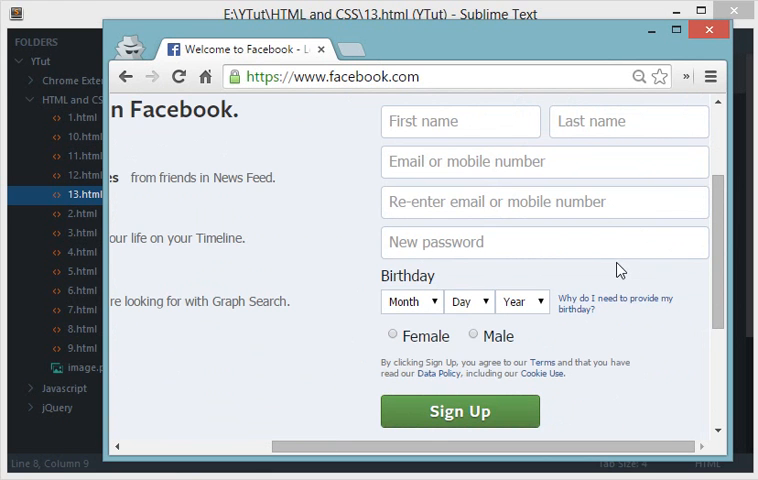
pyautogui.moveTo(388, 352)
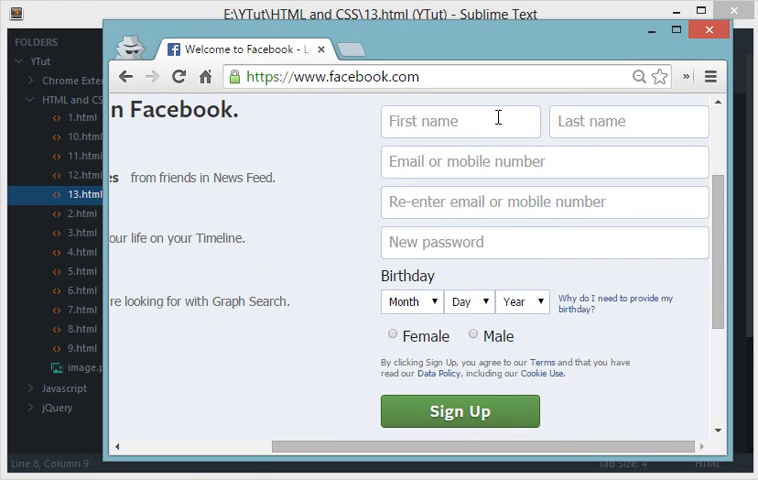
pyautogui.moveTo(376, 348)
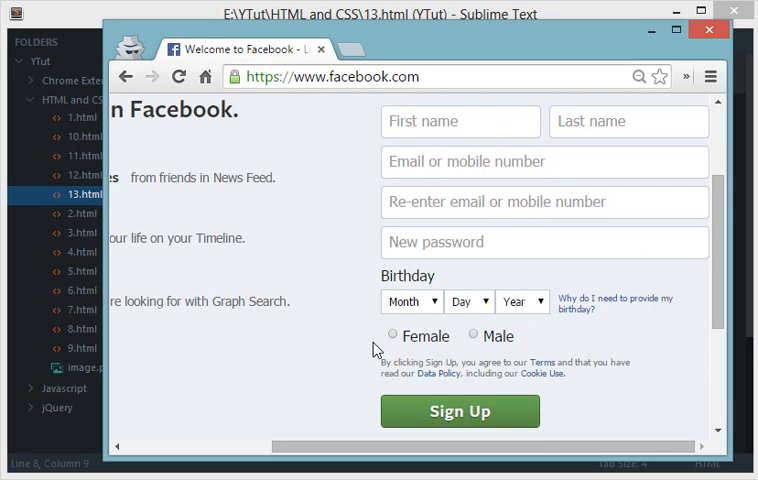
pyautogui.moveTo(420, 308)
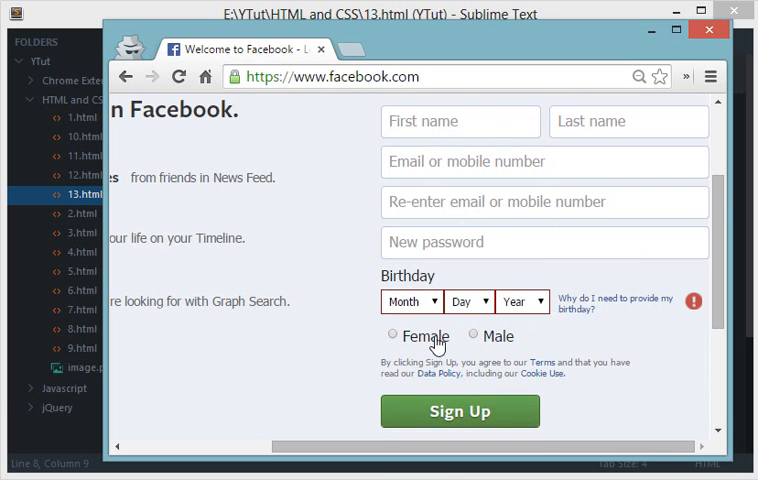
# Choose Male on the form, then bring 13.html forward in Sublime Text
pyautogui.click(472, 334)
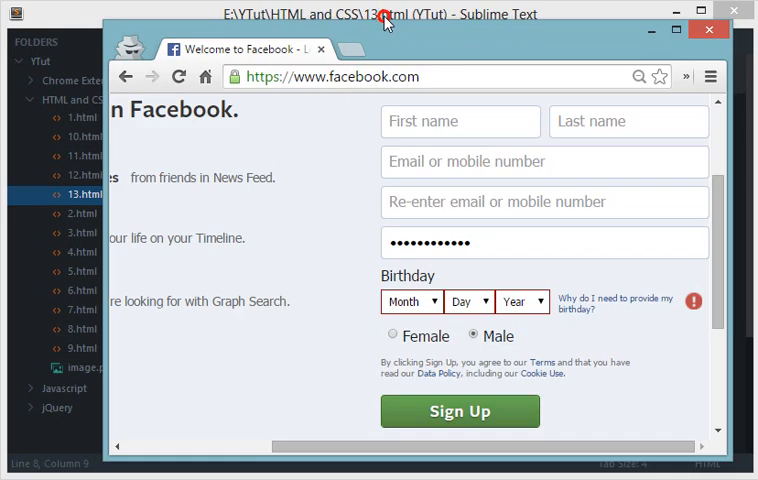
pyautogui.click(708, 28)
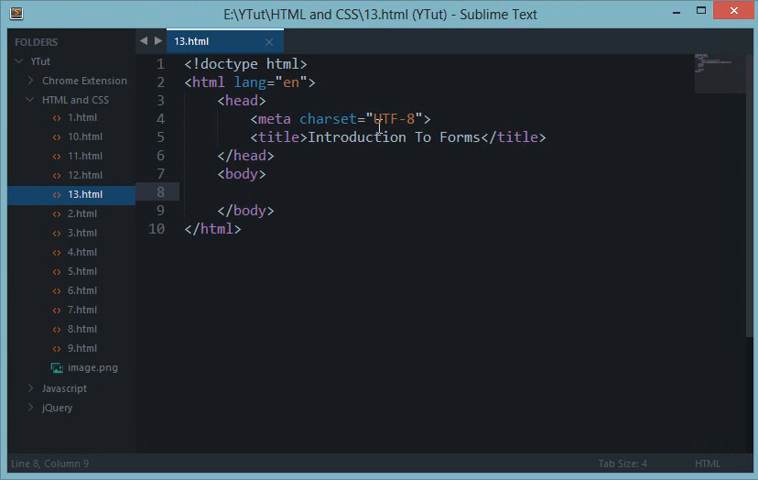